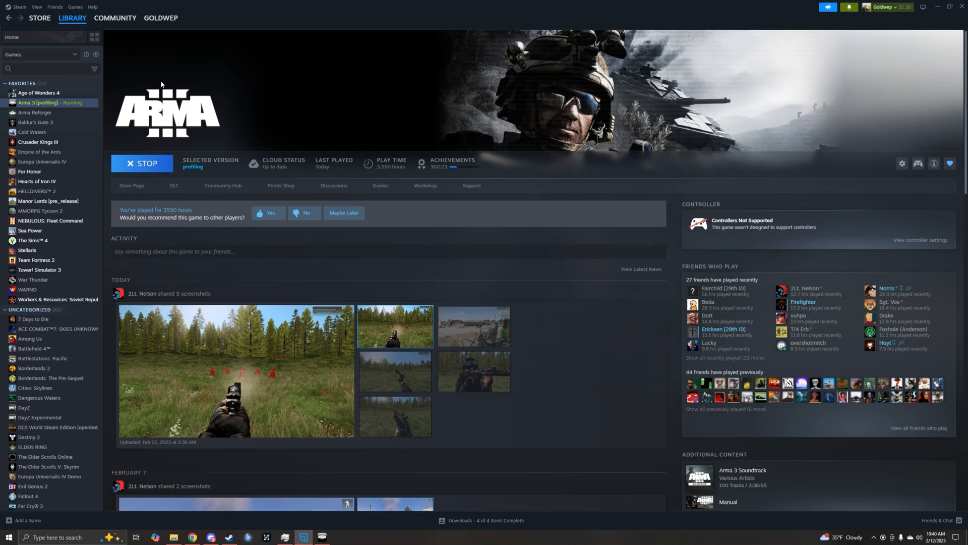
{"action": "mouse_move", "coordinate": [168, 84]}
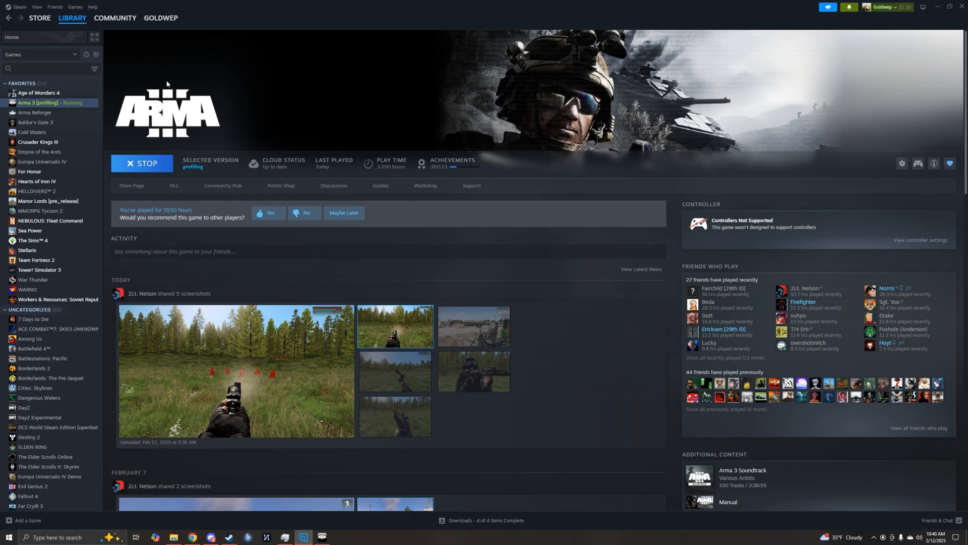
Go to the Steam library home and select Arma 3
{"action": "left_click", "coordinate": [72, 17]}
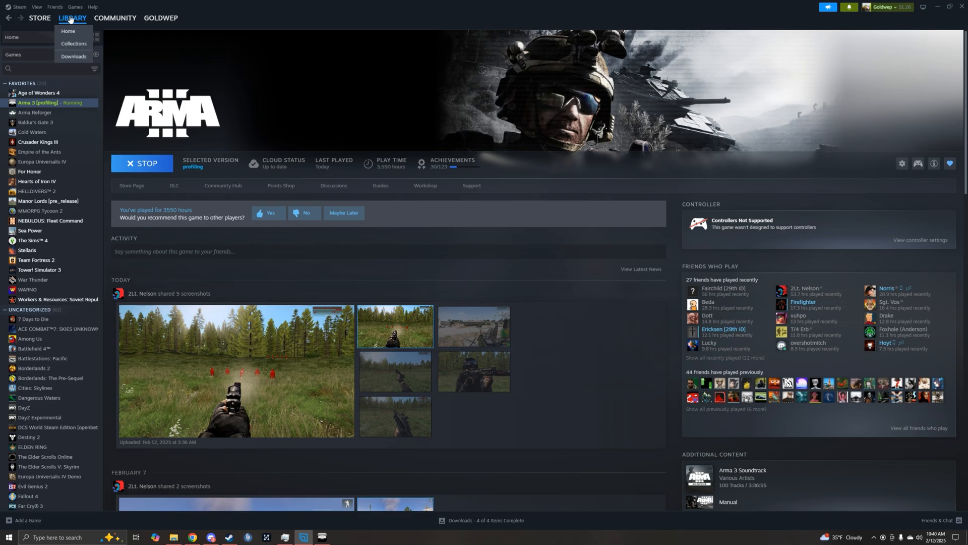
{"action": "left_click", "coordinate": [68, 31]}
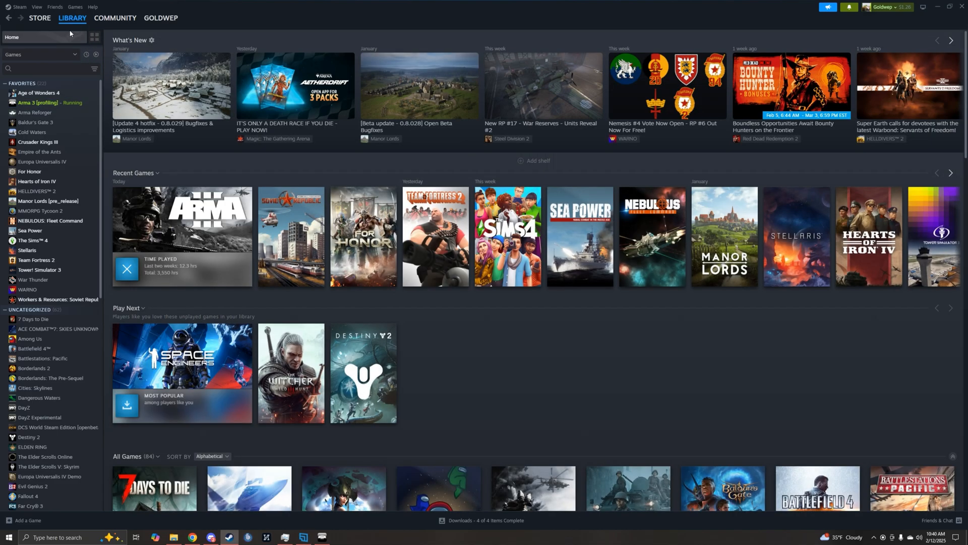
{"action": "left_click", "coordinate": [43, 102]}
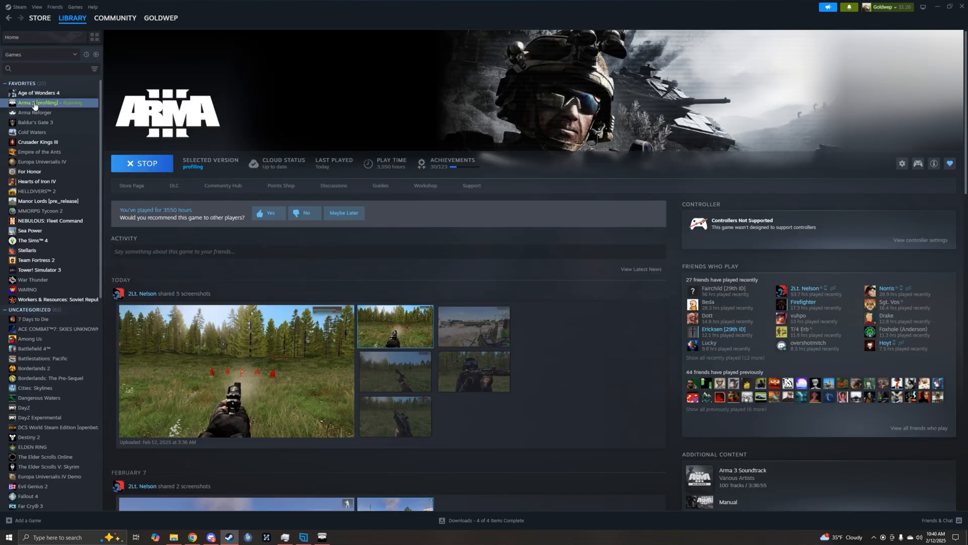
Open Arma 3's Properties to the Betas section and expand the Beta Participation dropdown
{"action": "right_click", "coordinate": [36, 103]}
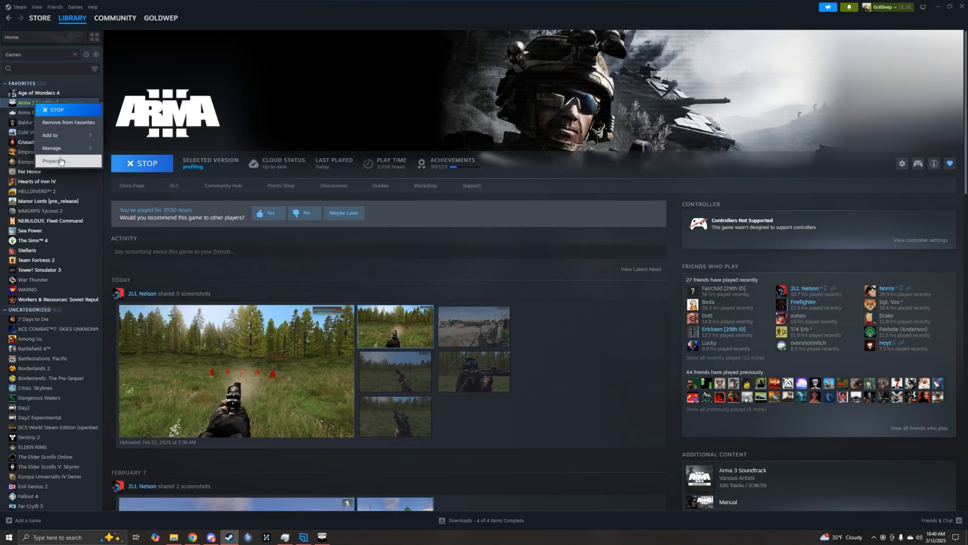
{"action": "left_click", "coordinate": [53, 162]}
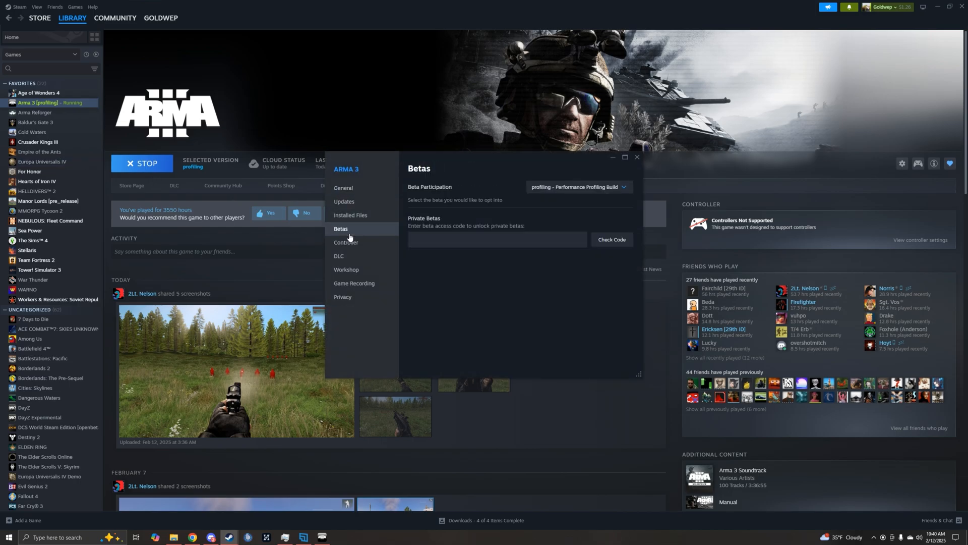
{"action": "left_click", "coordinate": [577, 187]}
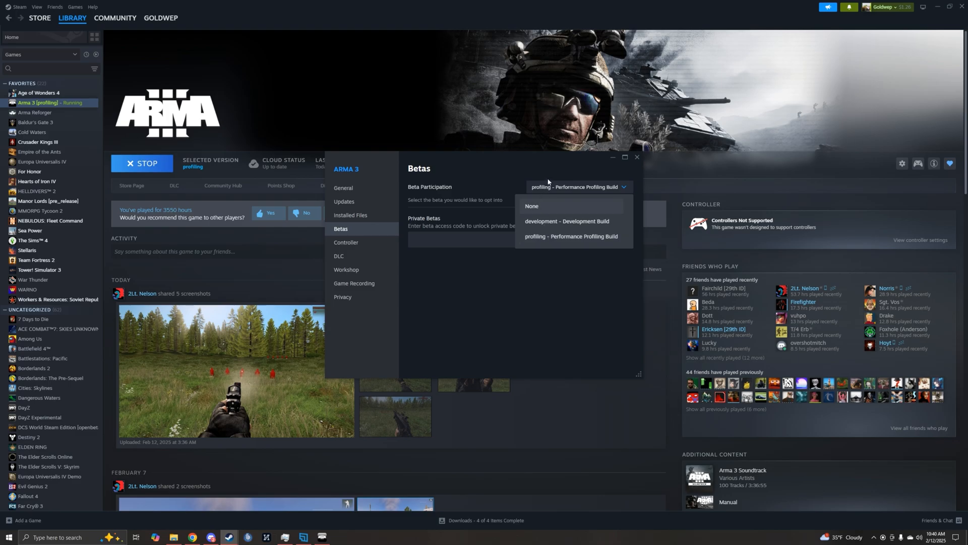
Select 'profiling - Performance Profiling Build' as the beta and close Arma 3's Properties
{"action": "left_click", "coordinate": [571, 236]}
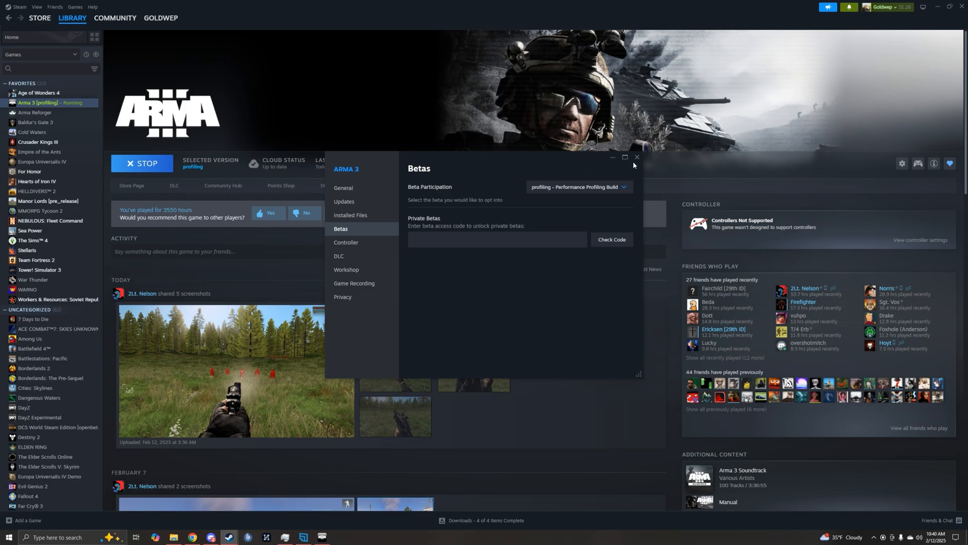
{"action": "mouse_move", "coordinate": [554, 190]}
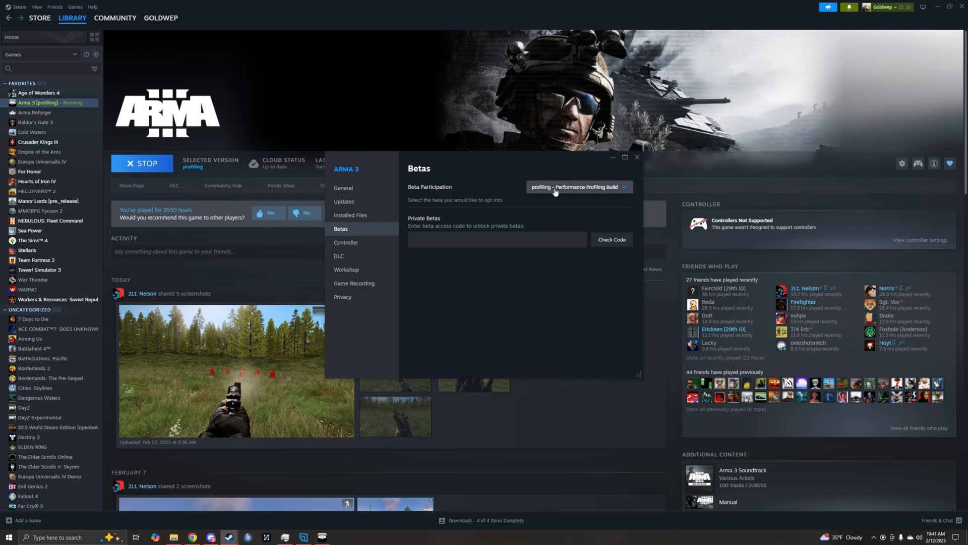
{"action": "mouse_move", "coordinate": [551, 192]}
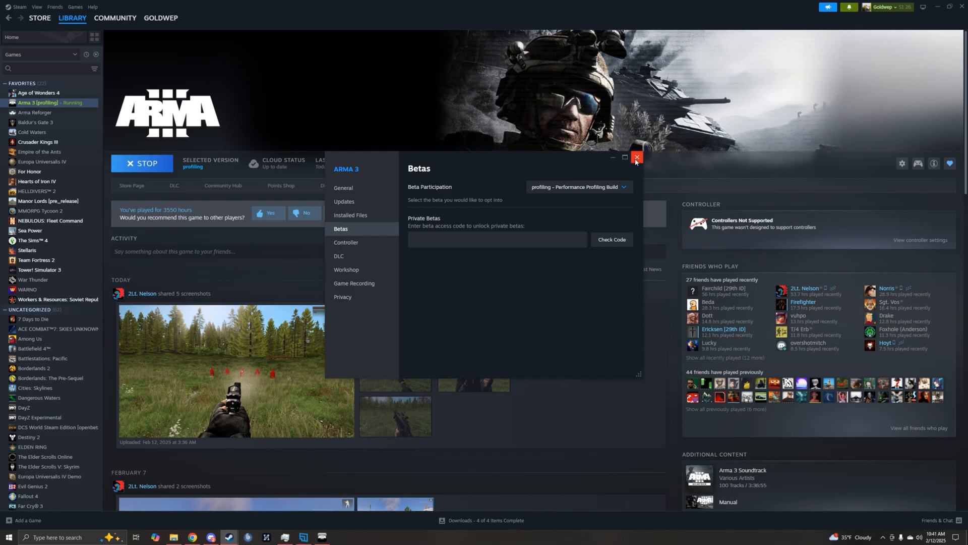
{"action": "left_click", "coordinate": [637, 157]}
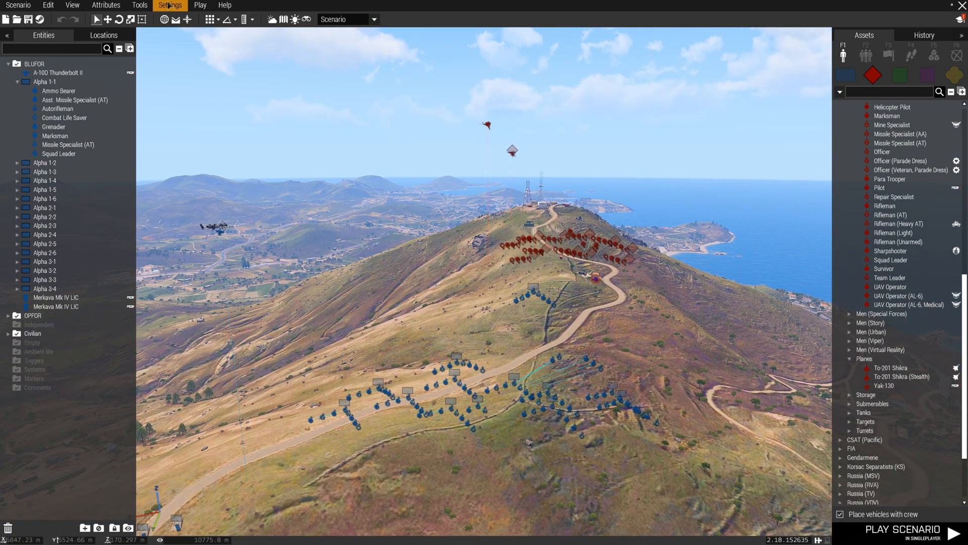
Open Video options from the Eden editor's Settings menu
{"action": "left_click", "coordinate": [170, 5]}
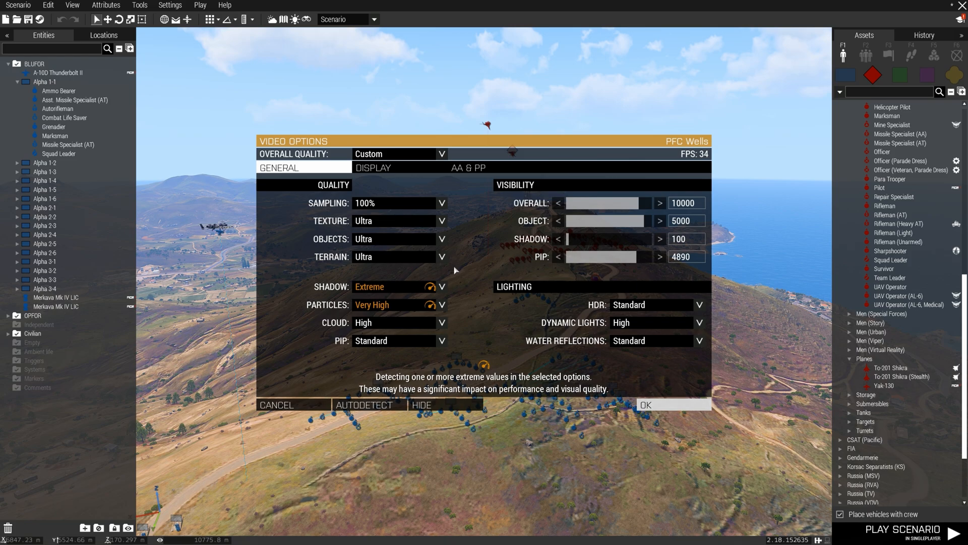
{"action": "mouse_move", "coordinate": [483, 202]}
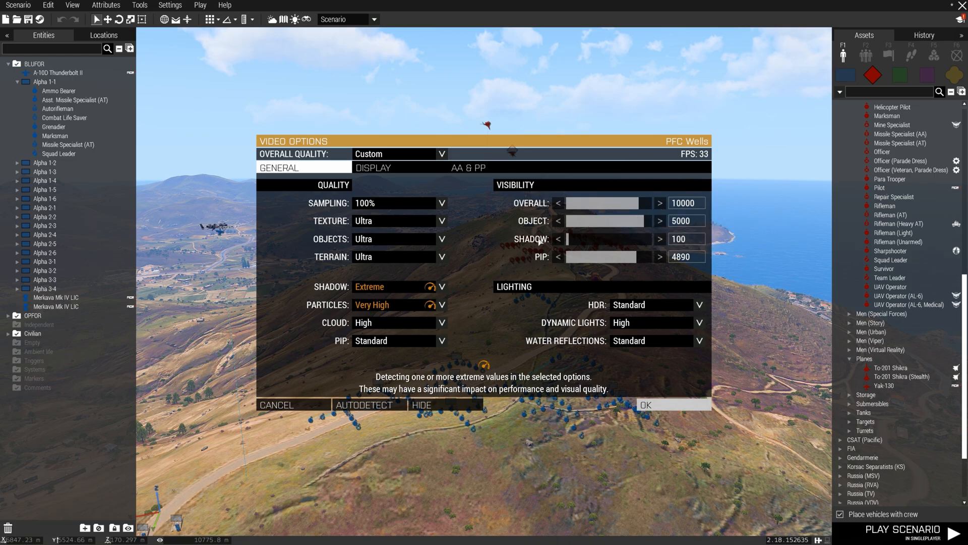
{"action": "mouse_move", "coordinate": [497, 195]}
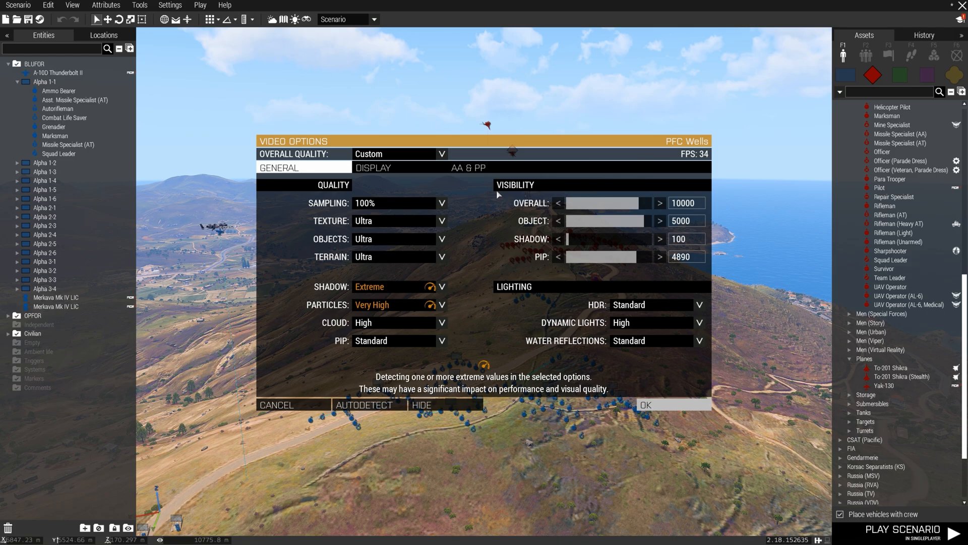
Review the GENERAL video settings, then switch to the AA & PP tab
{"action": "left_click", "coordinate": [470, 168]}
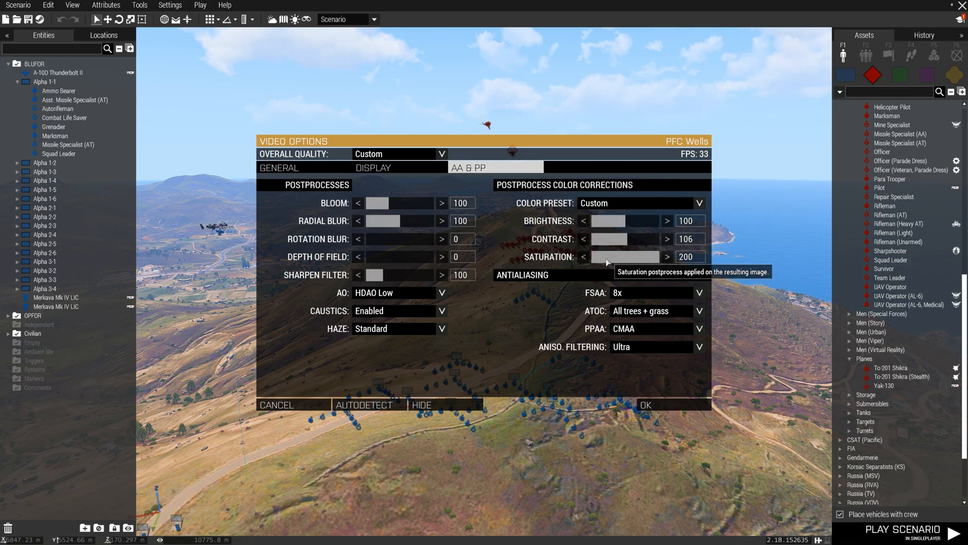
Switch back to the GENERAL tab of Video Options
{"action": "left_click", "coordinate": [278, 167]}
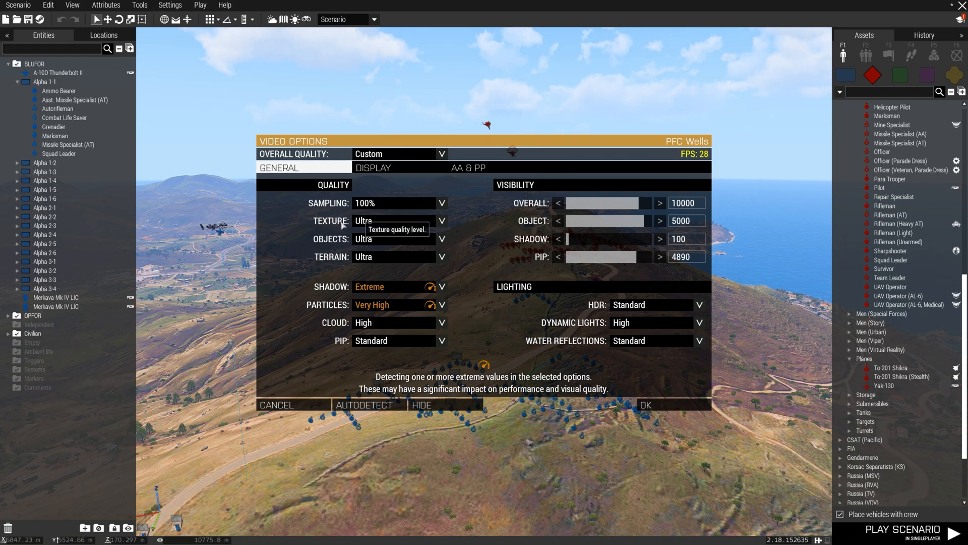
{"action": "mouse_move", "coordinate": [627, 207]}
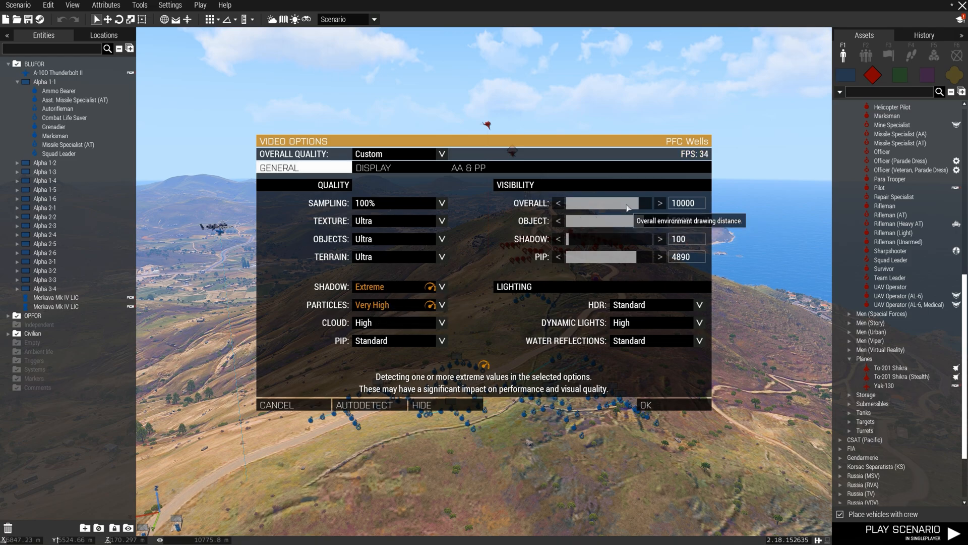